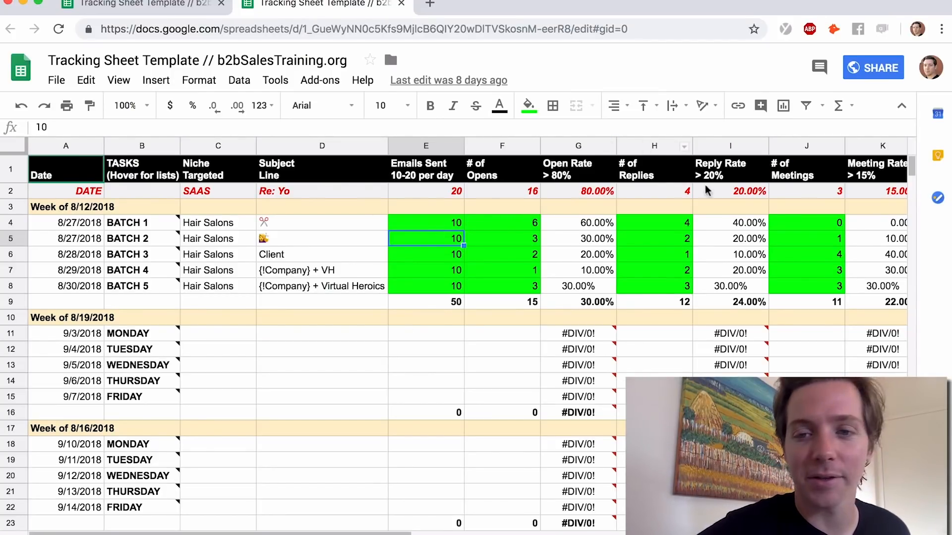
Review Batch 1 and Batch 2's subject lines, sent counts and the open-rate formula
left_click(655, 222)
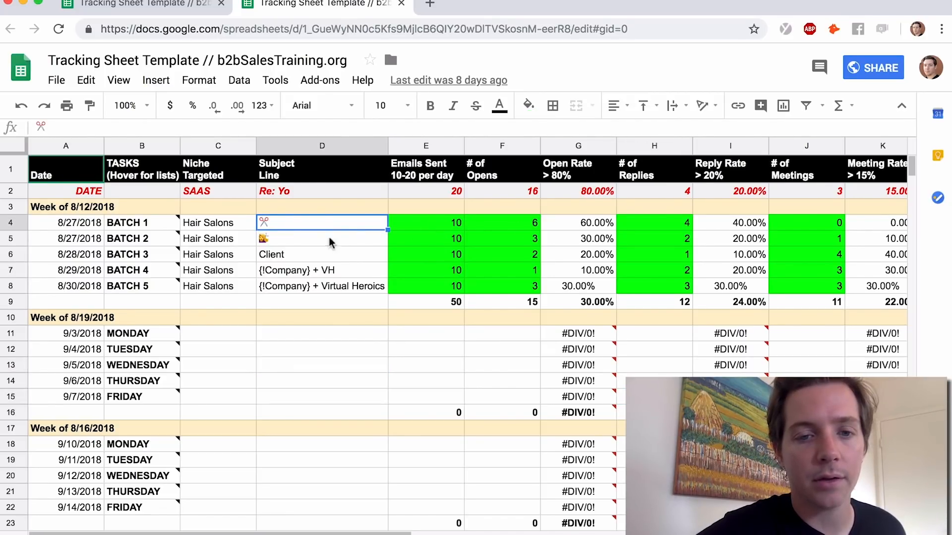
mouse_move(473, 242)
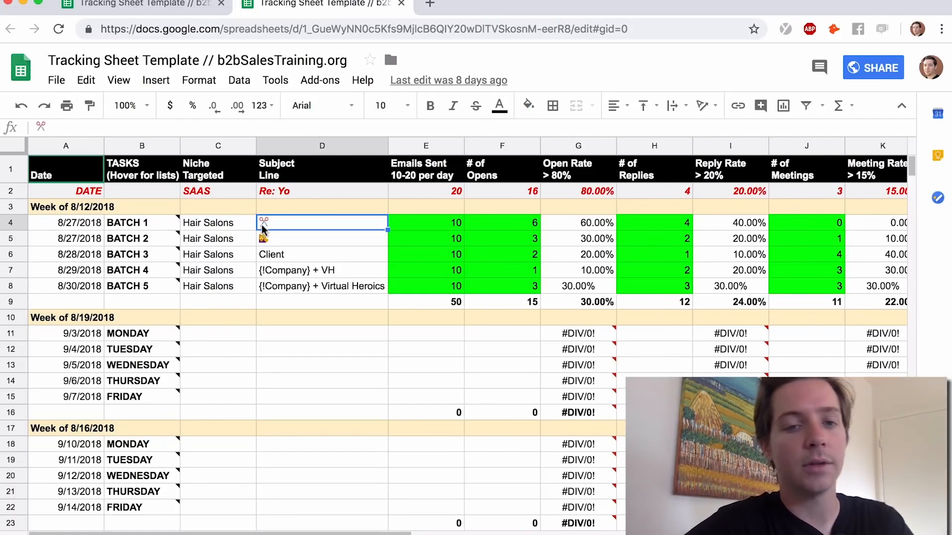
left_click(321, 285)
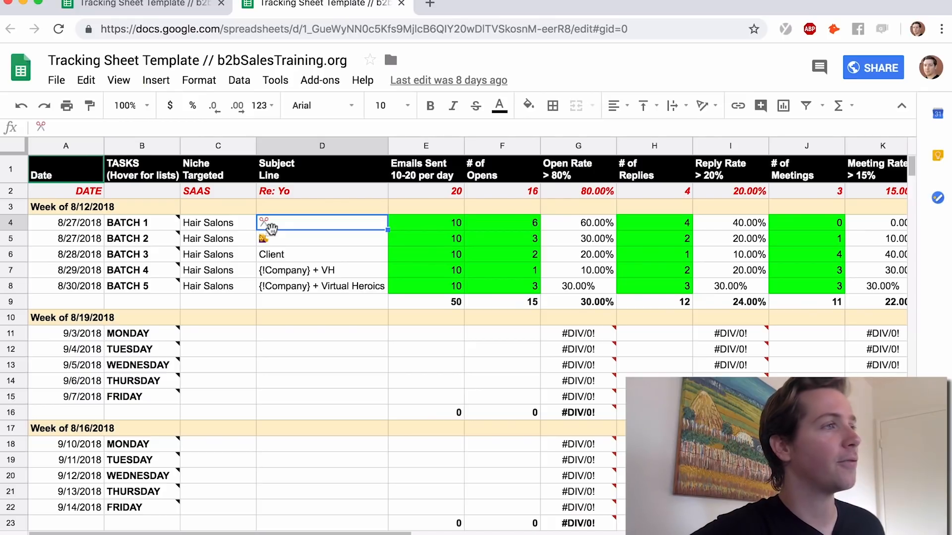
mouse_move(287, 222)
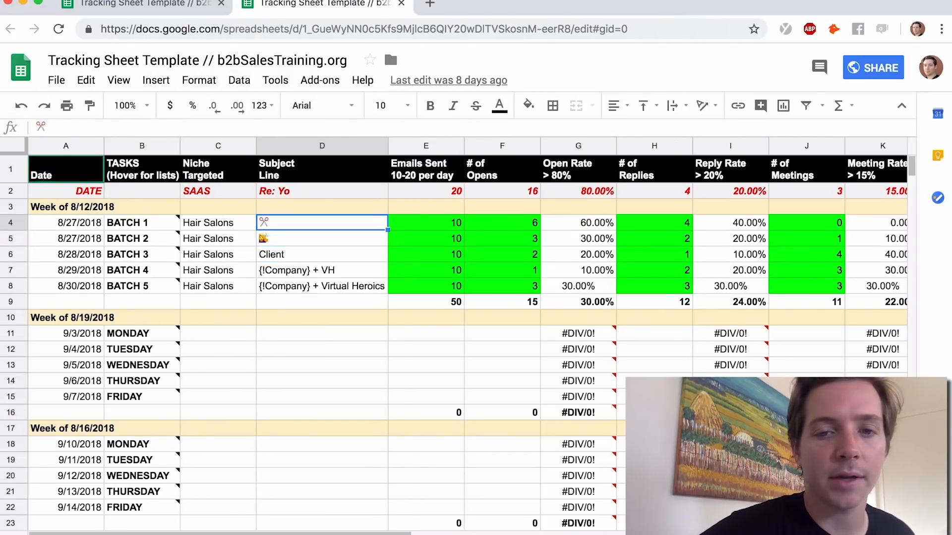
left_click(425, 223)
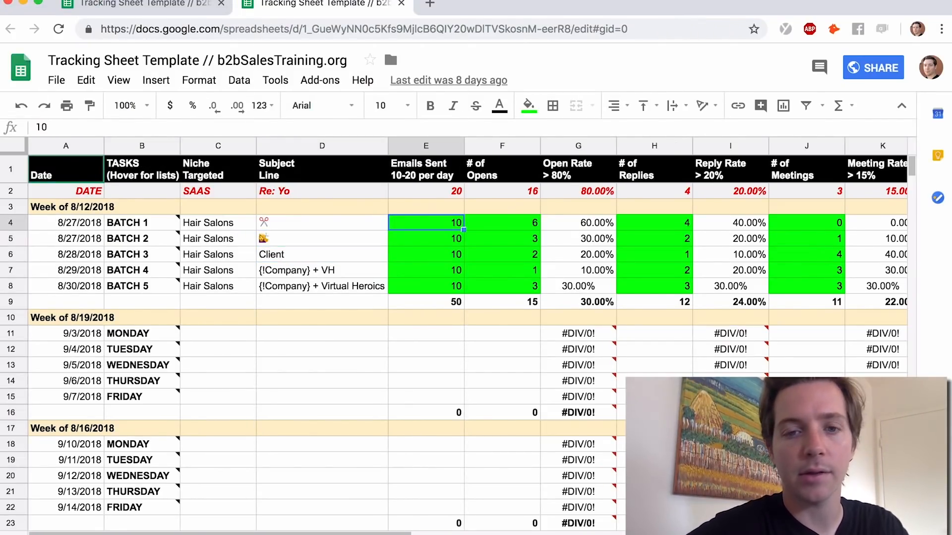
left_click(426, 238)
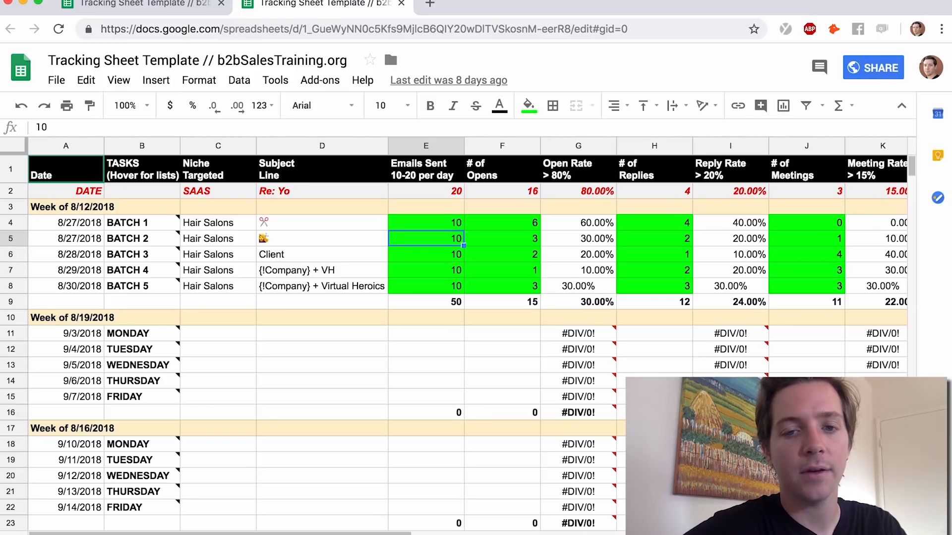
left_click(321, 238)
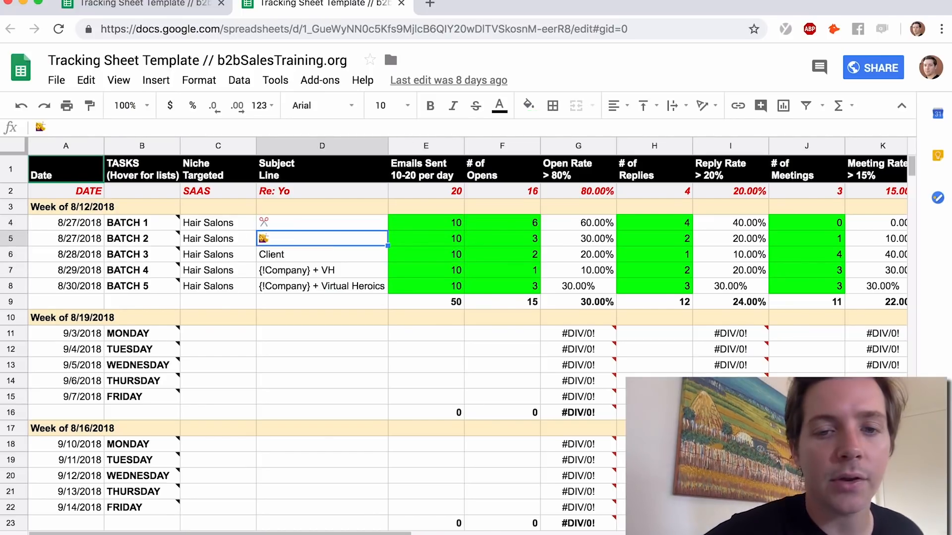
left_click(578, 223)
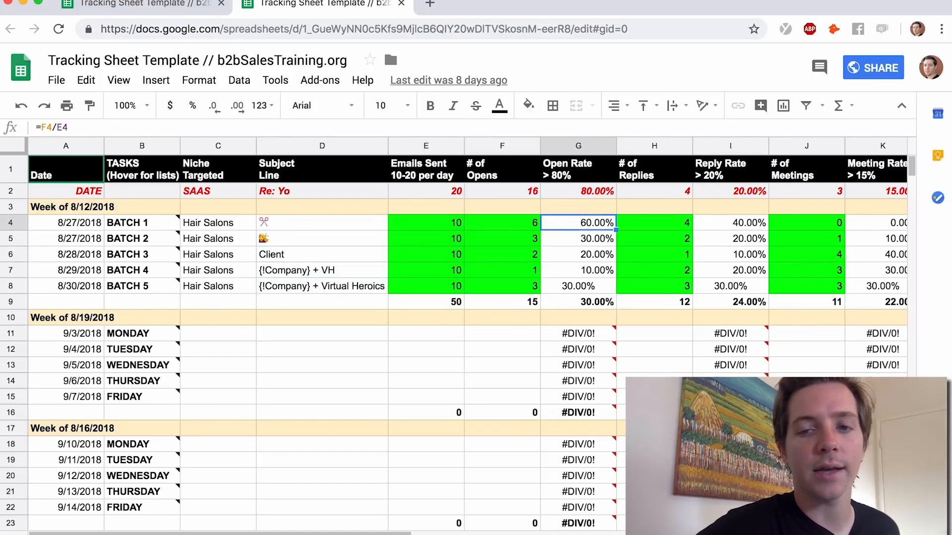
Enter 8 opens for Batch 1 in week one and move on to its remaining results
left_click(501, 222)
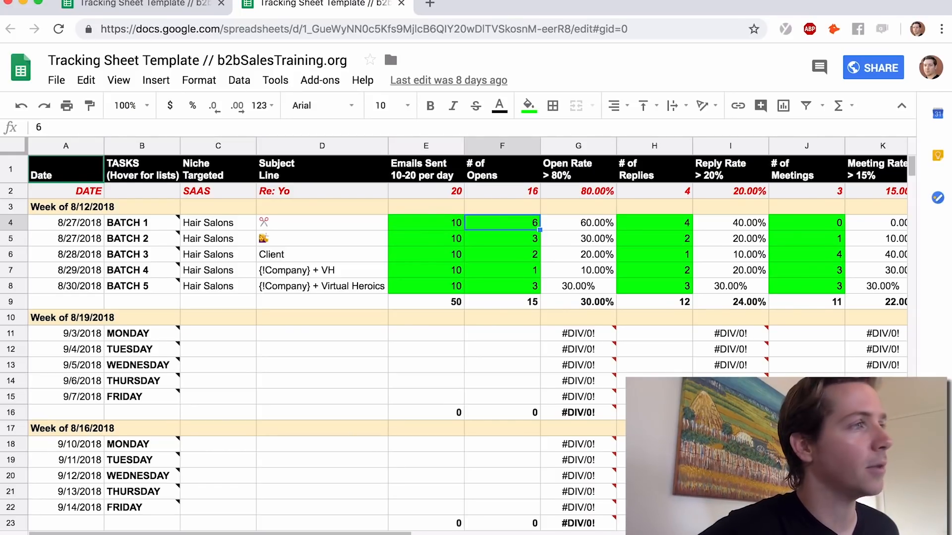
left_click(321, 222)
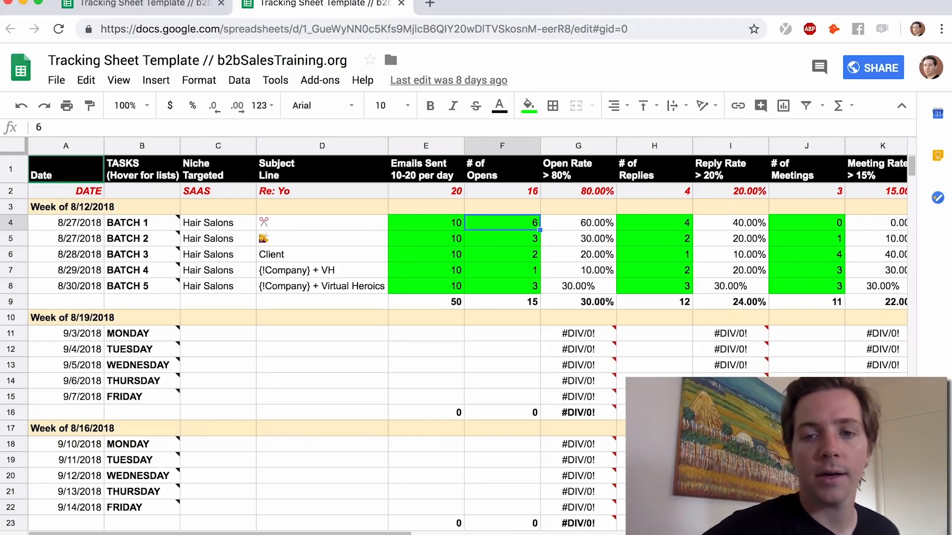
left_click(578, 222)
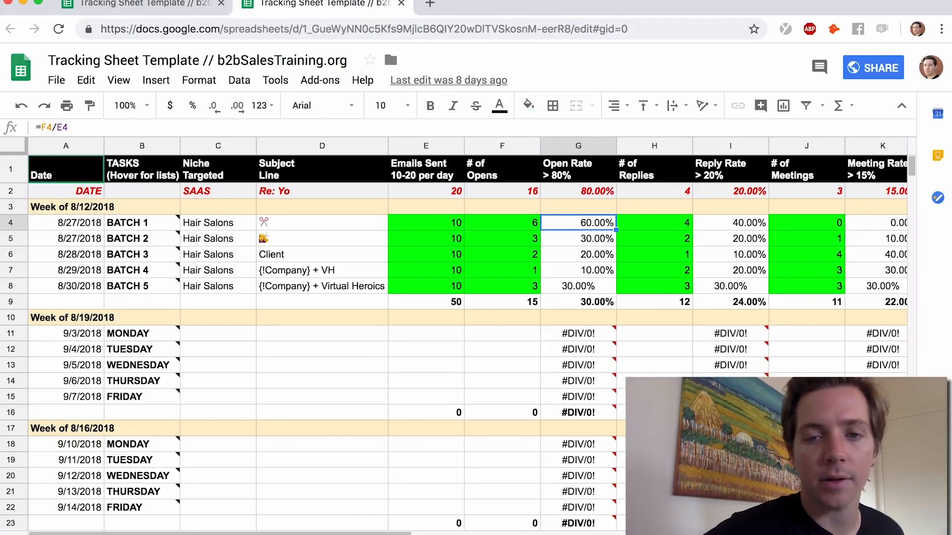
type("8")
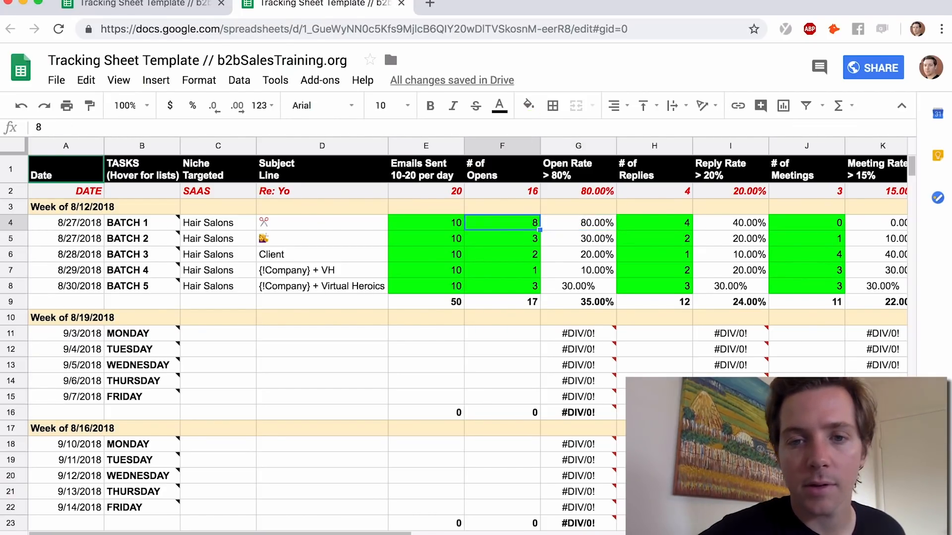
left_click(654, 223)
type("1")
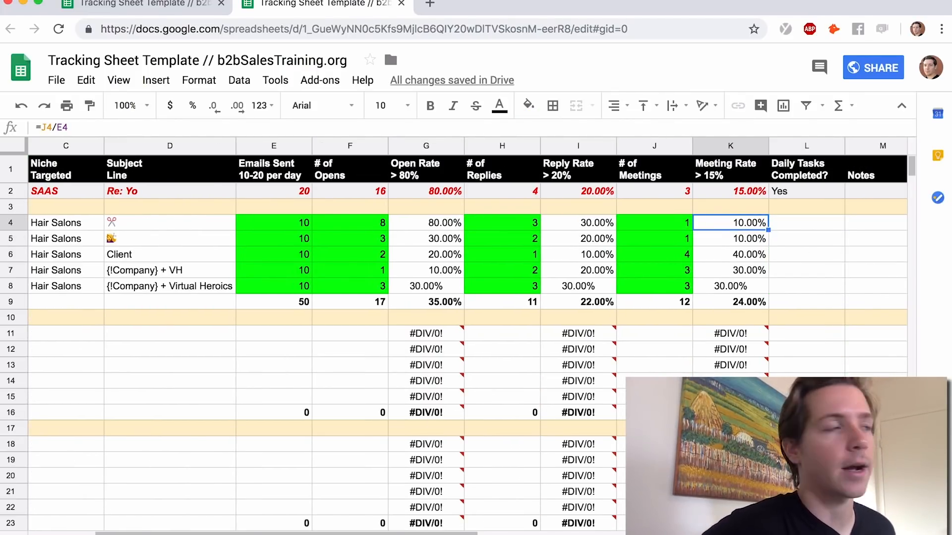
Check Batch 1's meeting rate formula before clearing the other subject lines
left_click(502, 223)
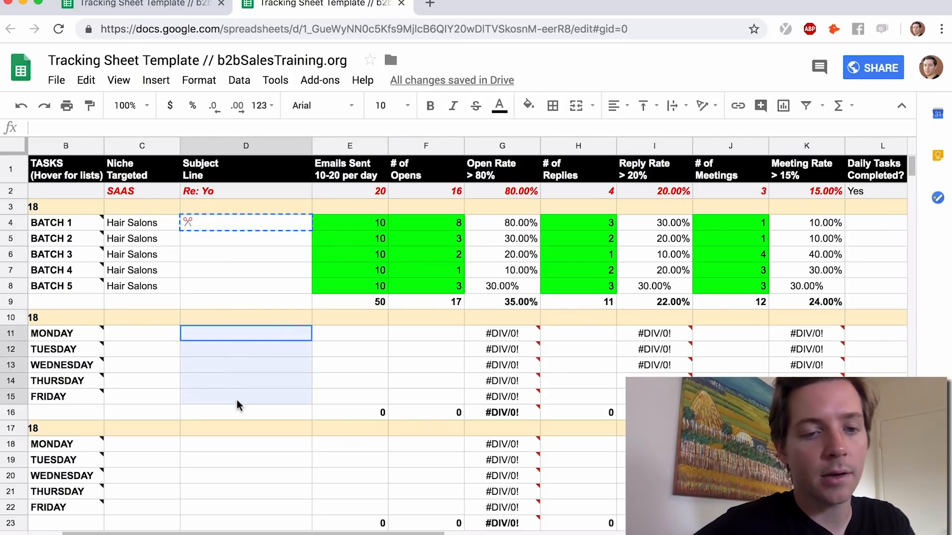
Place week two's batch details in rows 11–15 and select their sent-count cells for 10 sends each
left_click(141, 333)
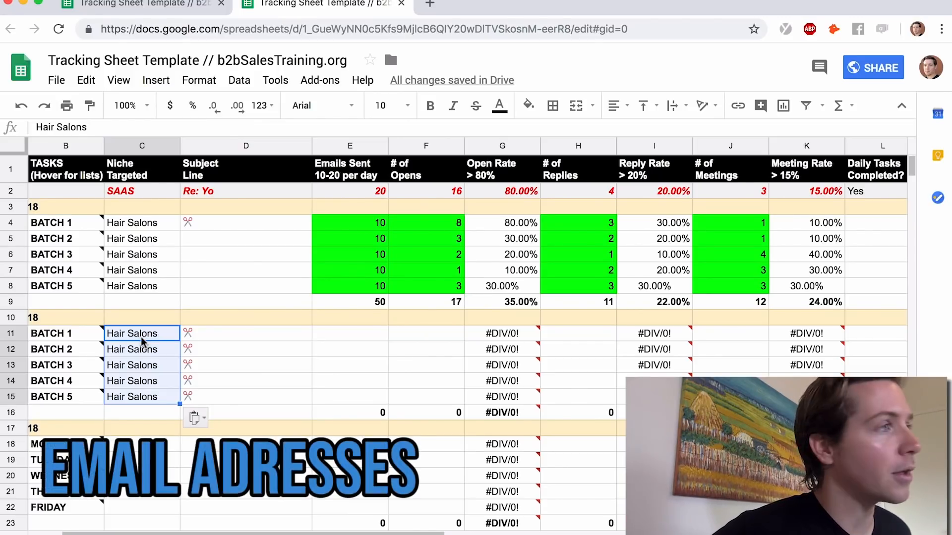
left_click(349, 333)
type("10")
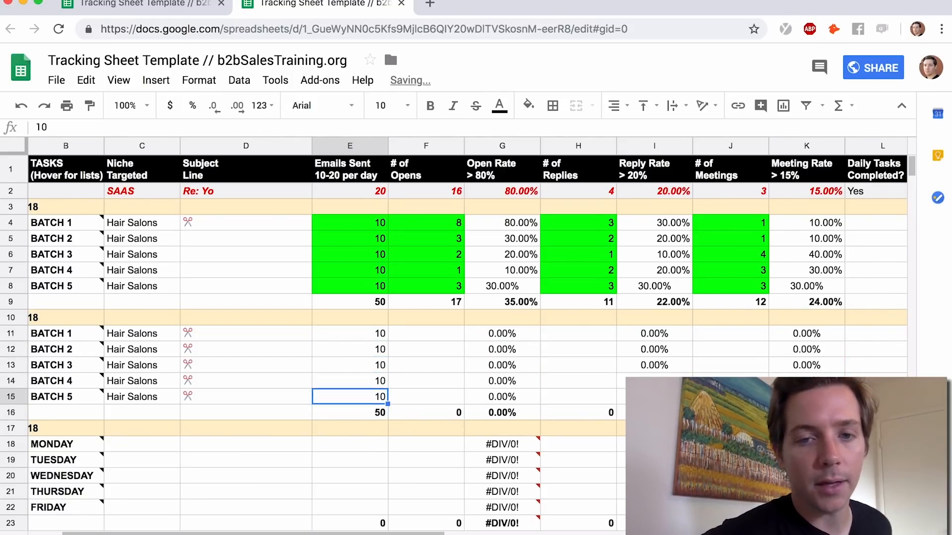
Enter 8 opens for the week-two batches and 3 replies for Batch 1
left_click(426, 333)
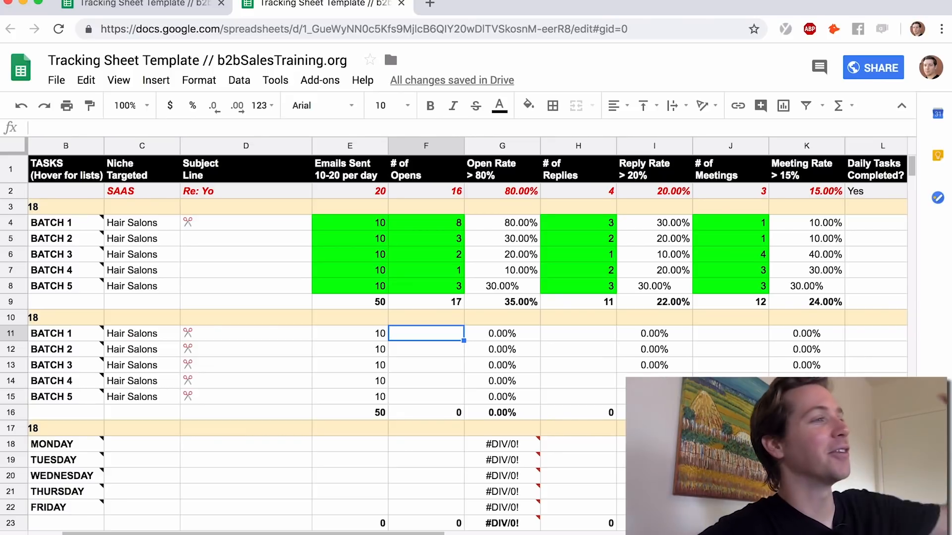
type("8")
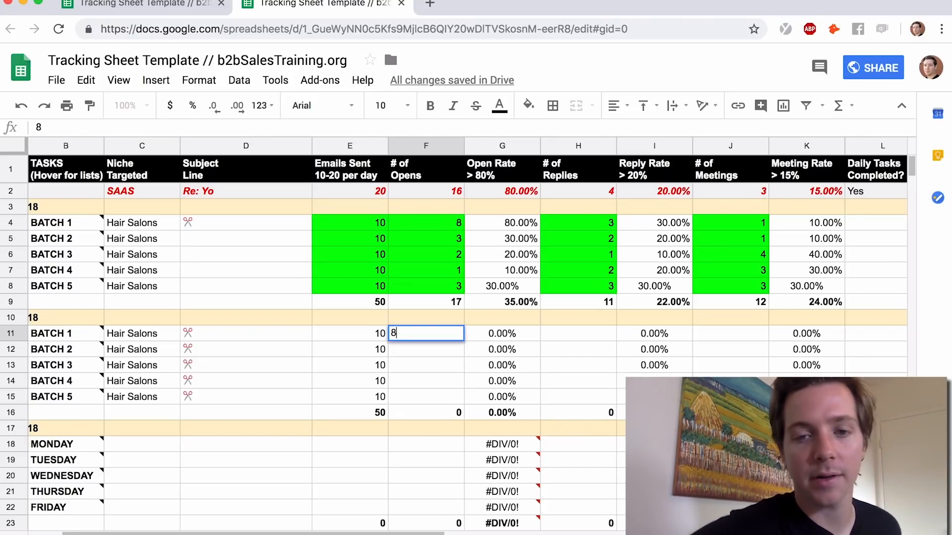
type("8")
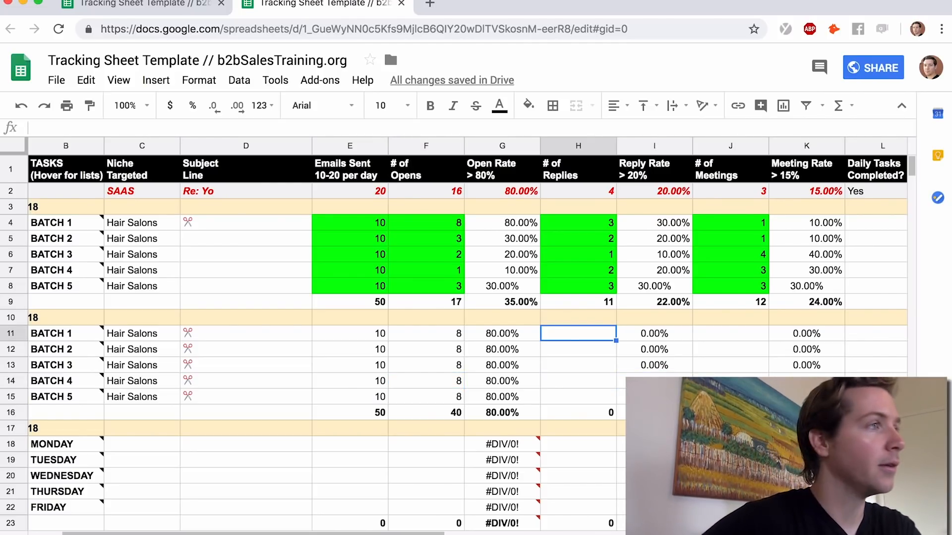
type("3")
left_click(730, 333)
type("1")
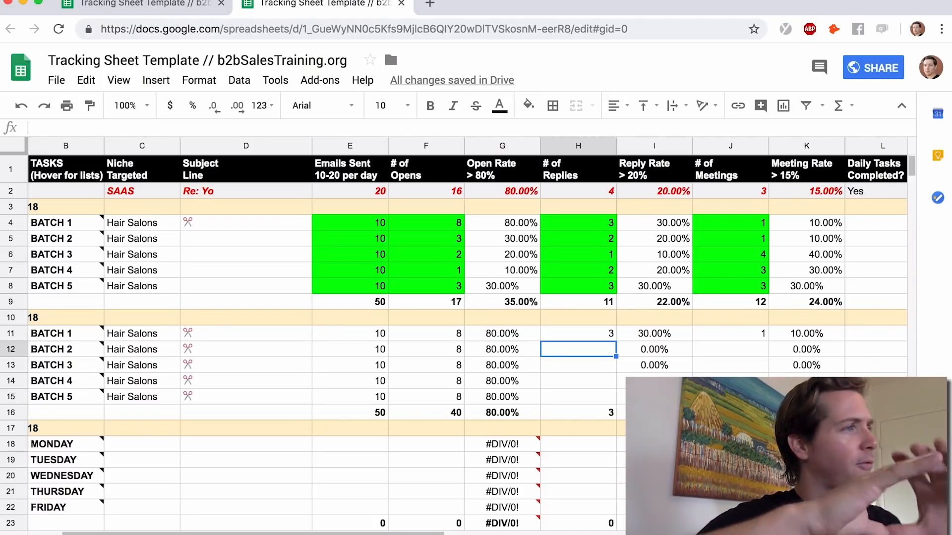
Enter week-two replies of 4 for Batch 2 and 1 for Batch 3
left_click(426, 380)
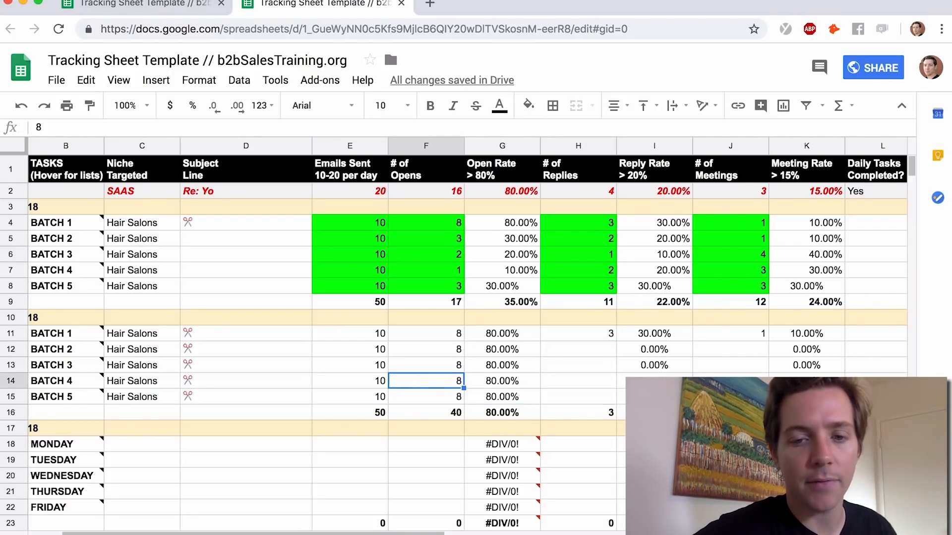
left_click(579, 349)
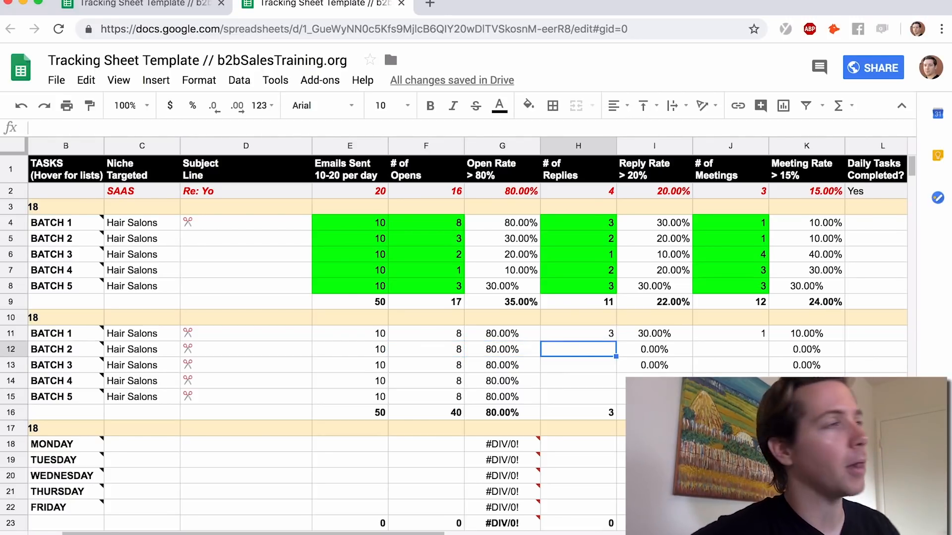
type("4")
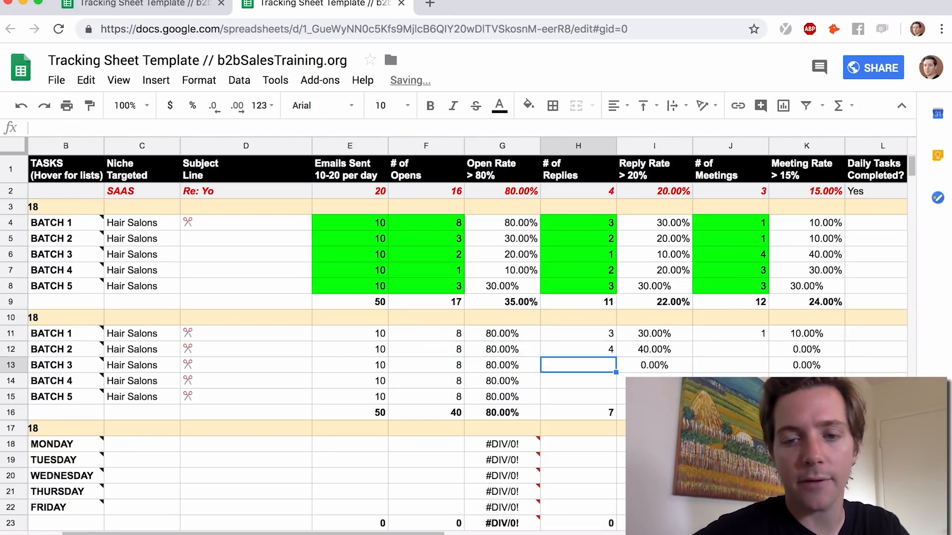
type("1")
left_click(578, 381)
type("2")
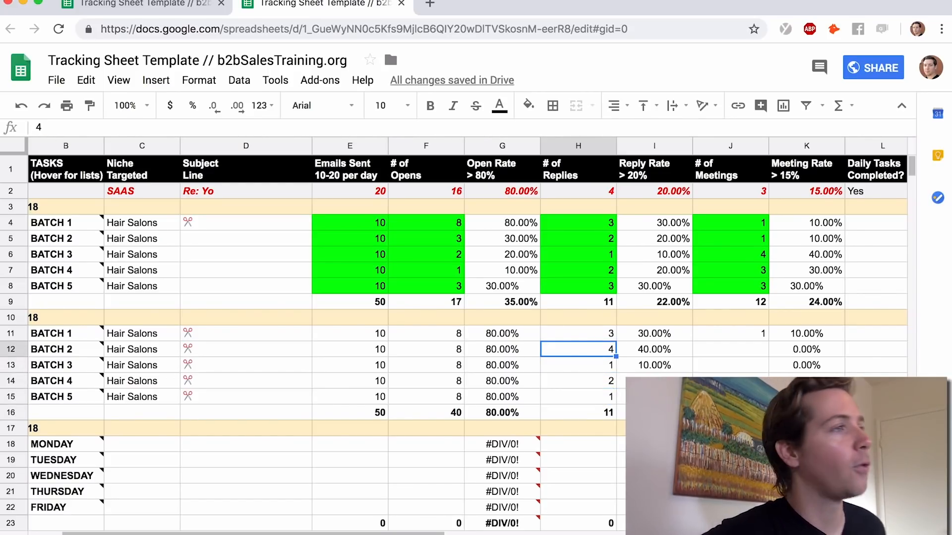
Move to Batch 2's week-two meeting count after rechecking its reply count
left_click(730, 349)
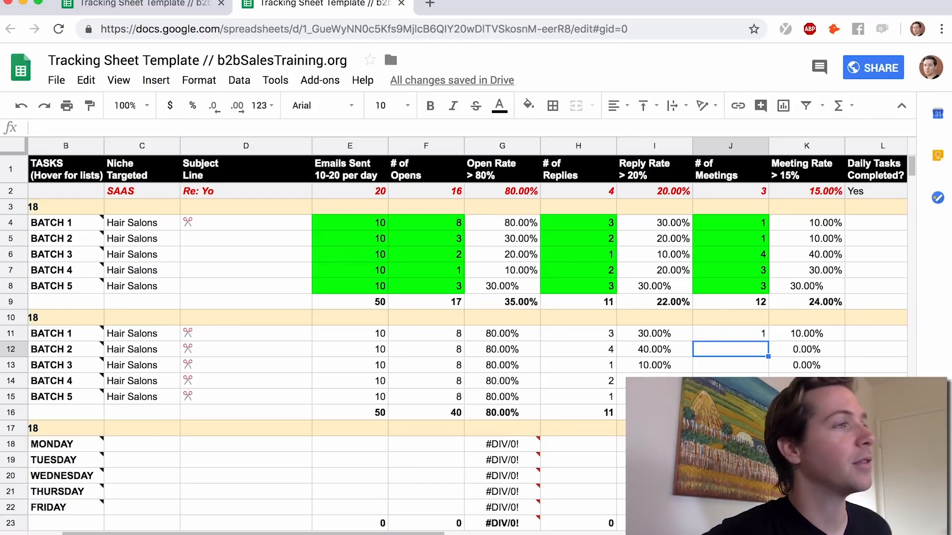
left_click(578, 348)
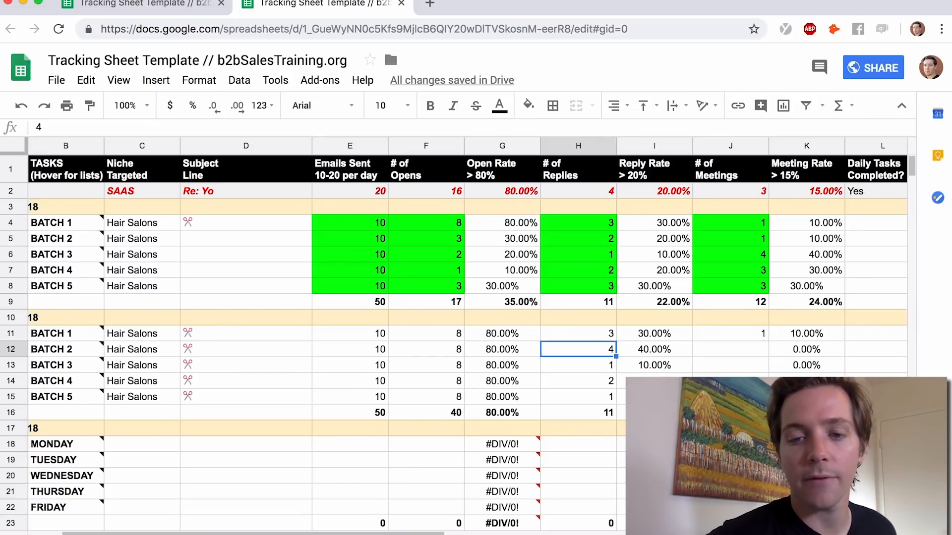
left_click(730, 349)
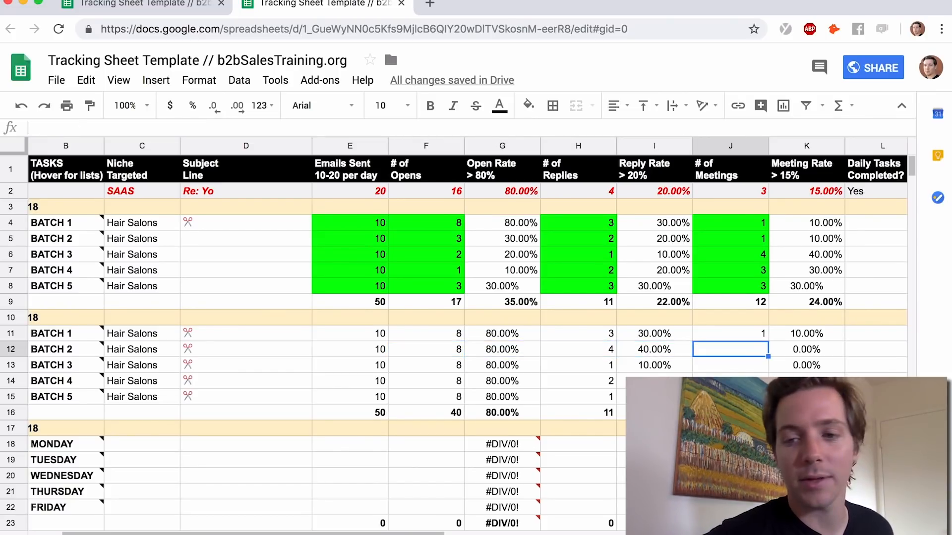